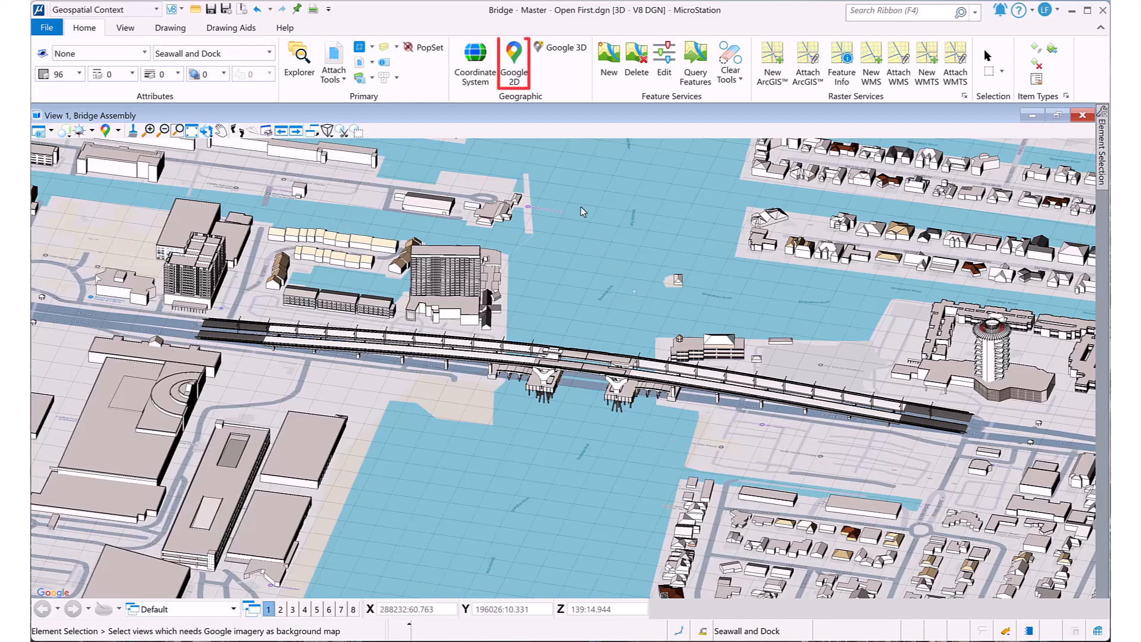
Pick View 1 as the target, opening Assign Background Map for the Bridge Assembly view
left_click(514, 64)
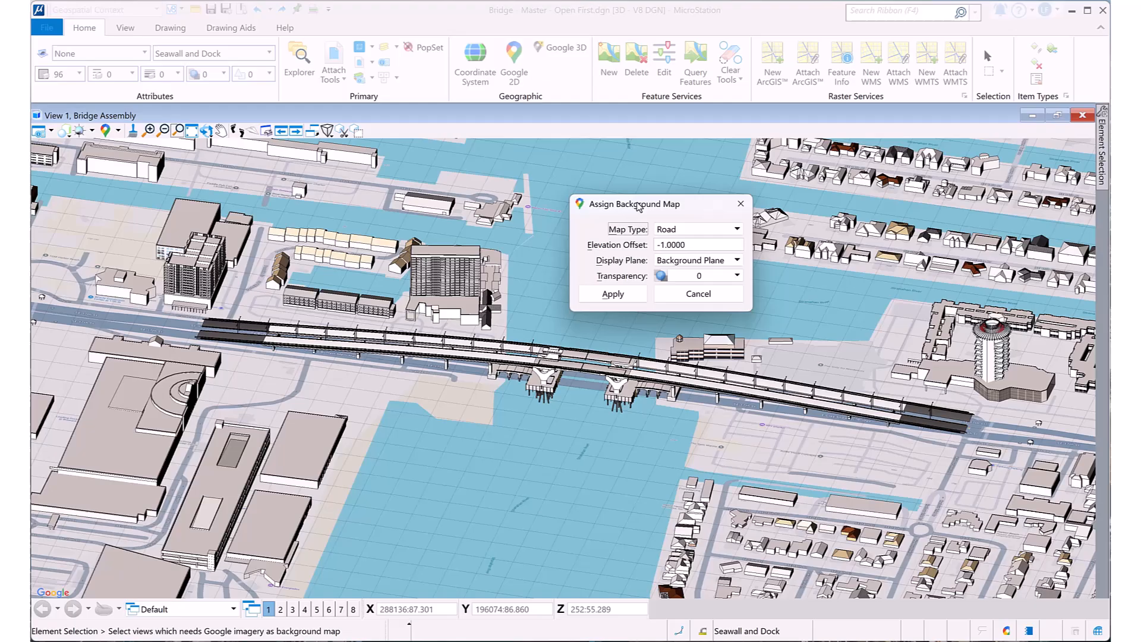
Switch the Map Type from Road to aerial imagery under the bridge model
left_click(696, 228)
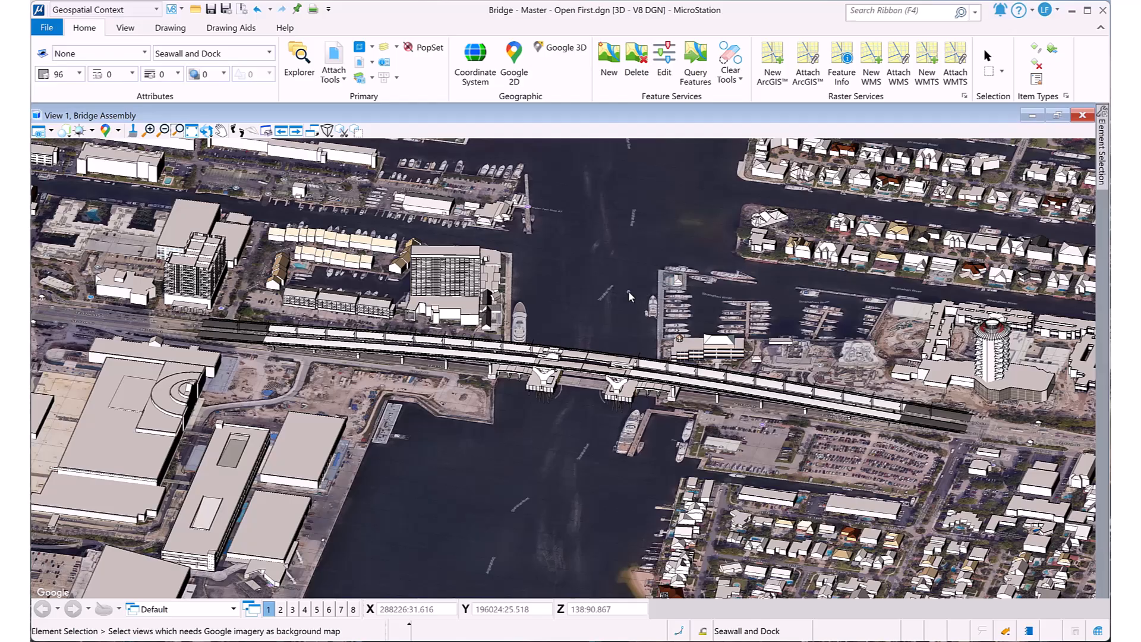
Enable Google 3D imagery behind the bridge in Views 1, 2 and 3
left_click(425, 51)
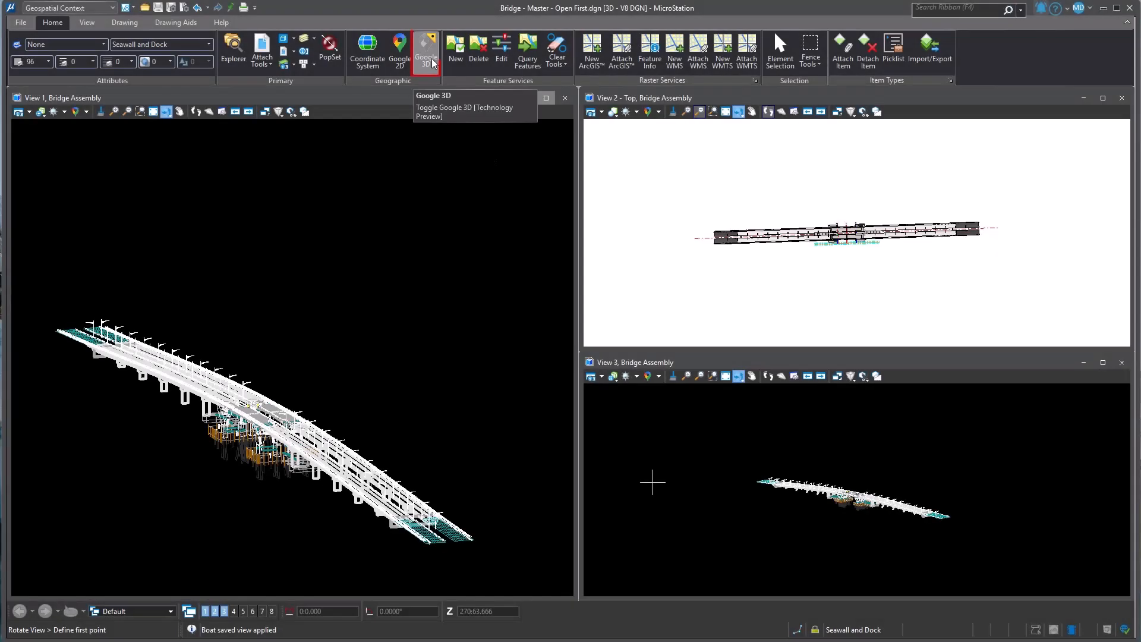
left_click(426, 51)
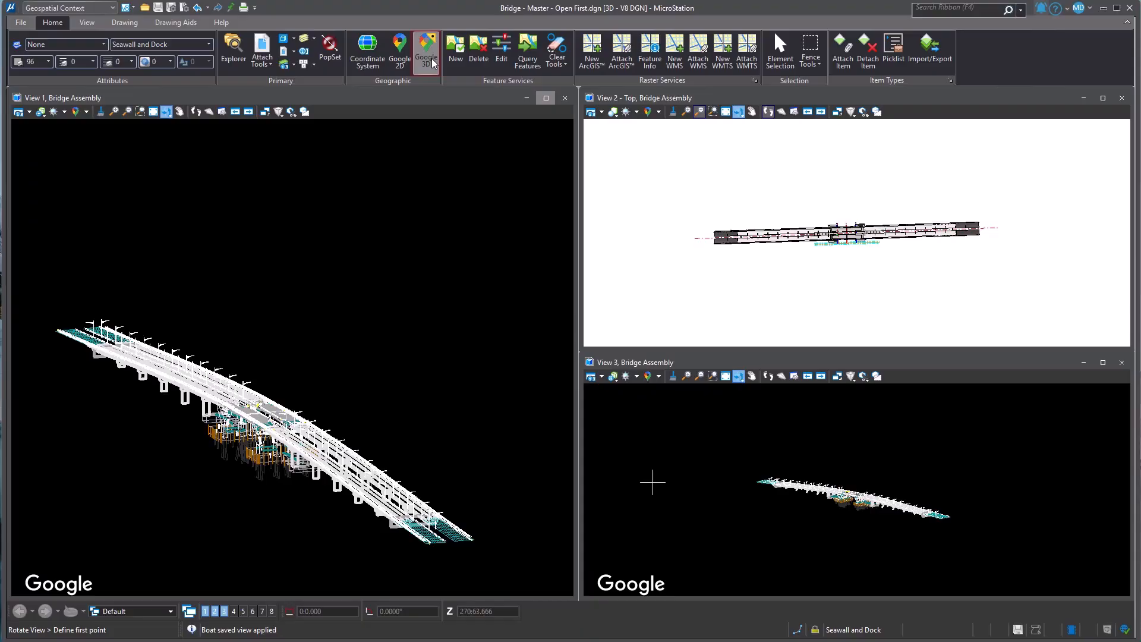
left_click(426, 51)
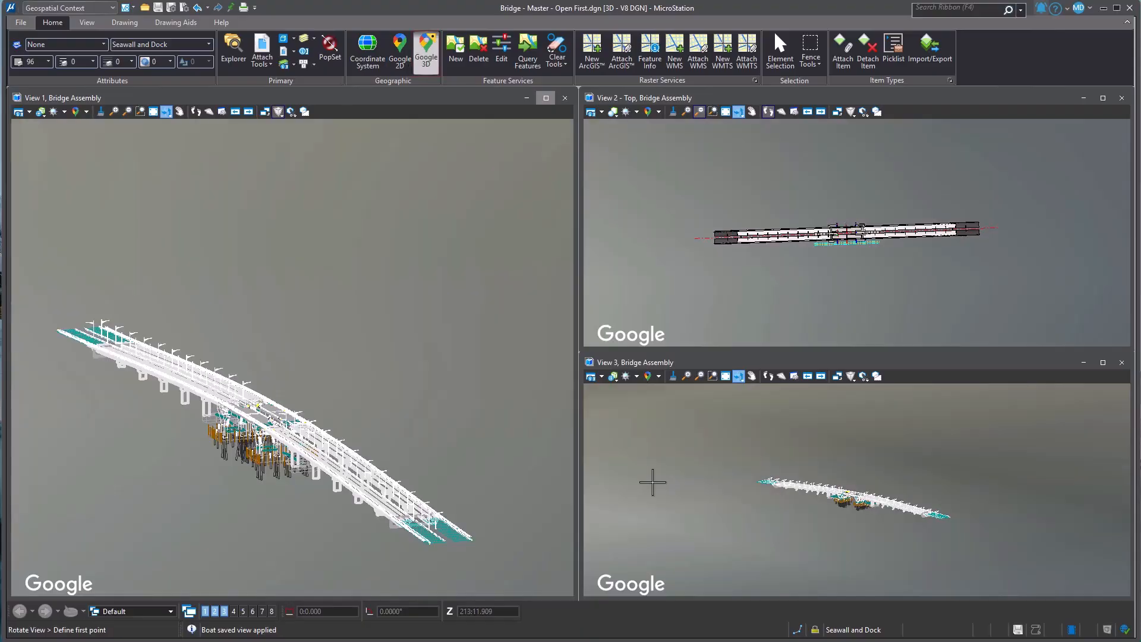